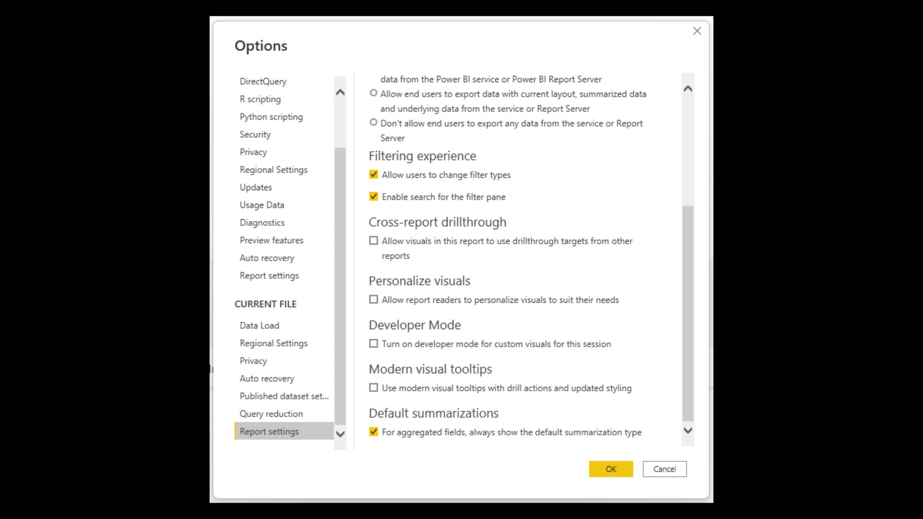
Step: Auto-create a Quick summary report of Contoso Finance revenue, budget variance and close rate by territory
click(610, 469)
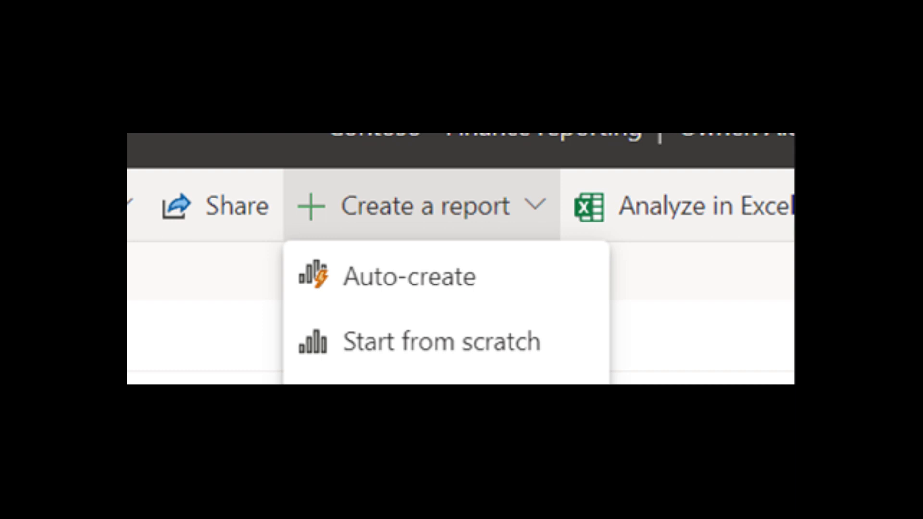
click(408, 276)
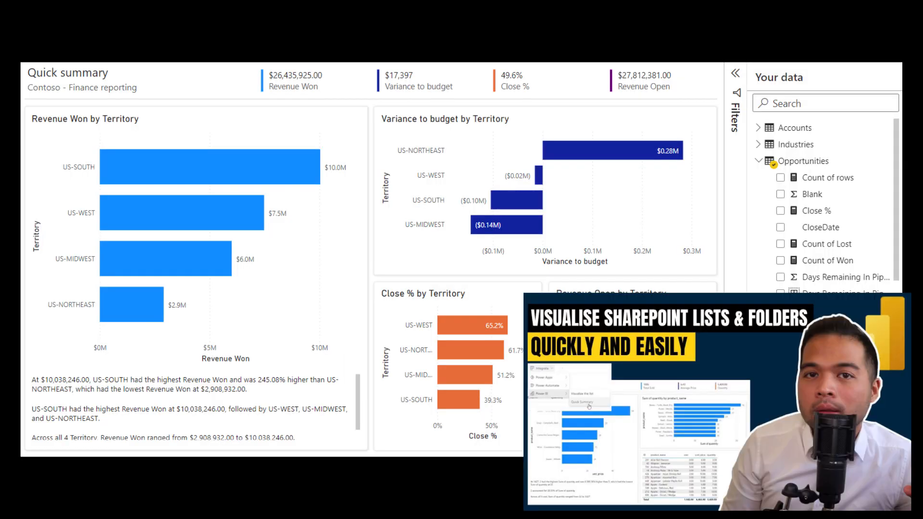